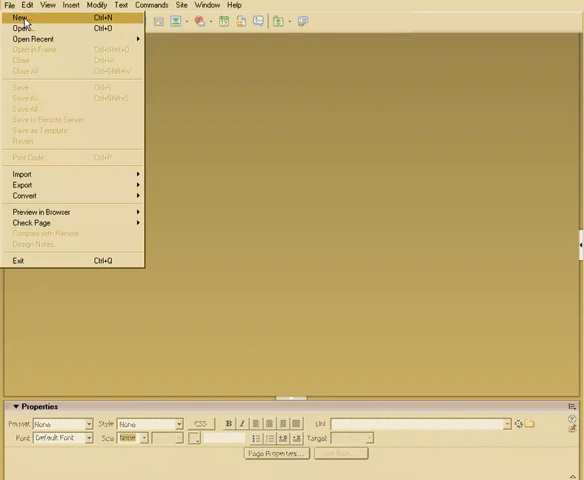
- Create a new blank HTML page from the Basic page category
left_click(16, 16)
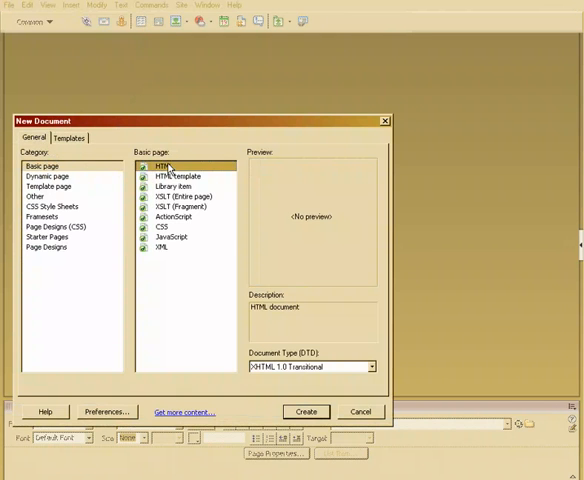
left_click(304, 412)
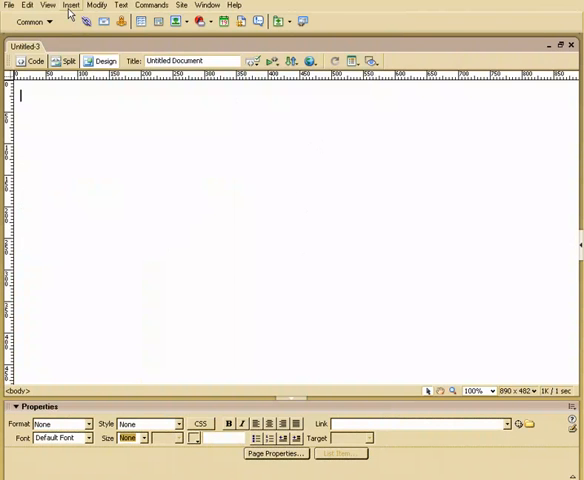
- Load main_image_contact_us from the interface folder as the page's tracing image
left_click(48, 6)
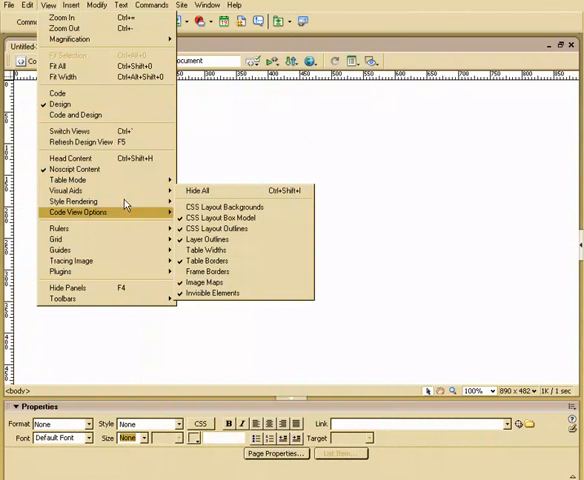
left_click(68, 260)
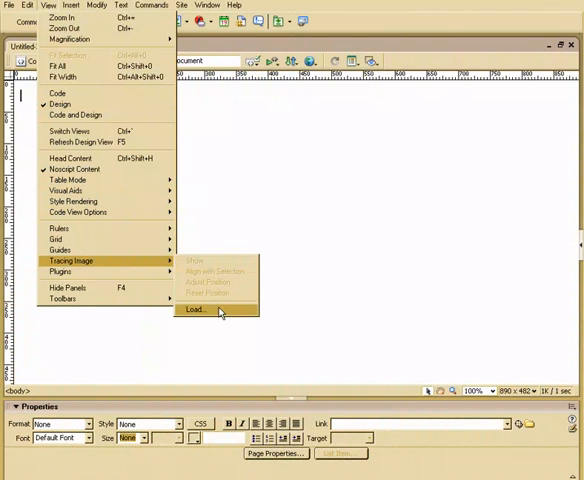
left_click(190, 310)
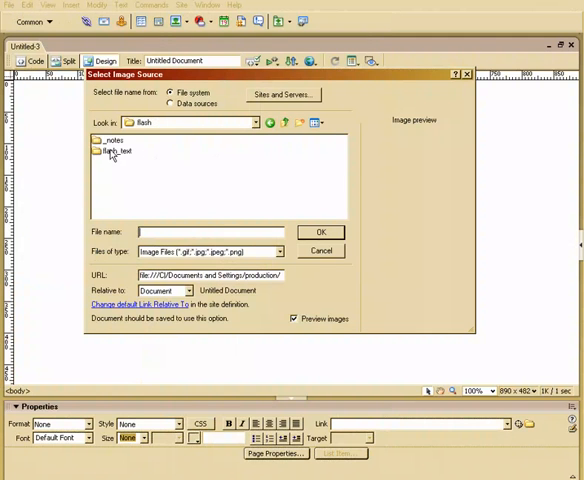
left_click(284, 122)
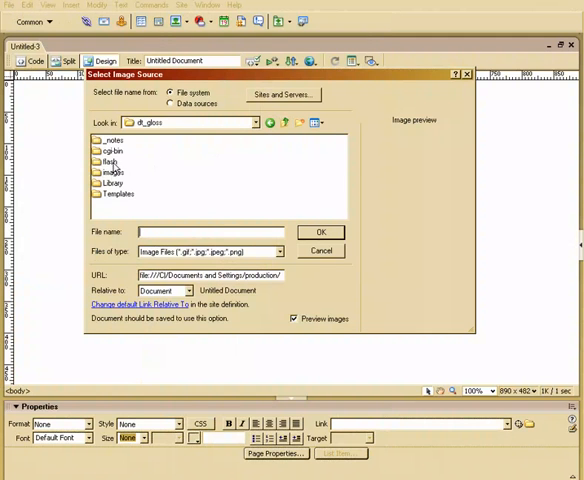
double_click(112, 172)
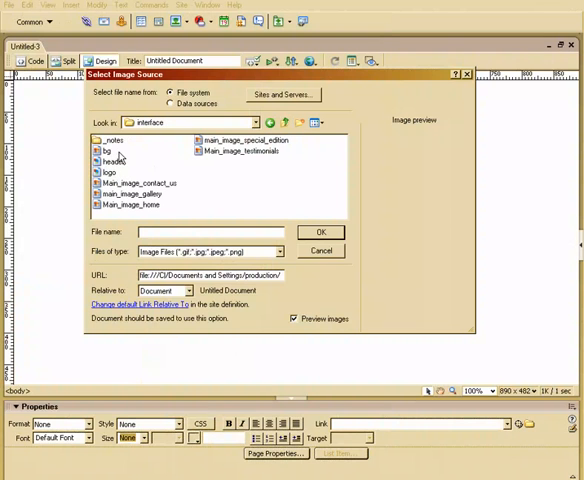
left_click(106, 152)
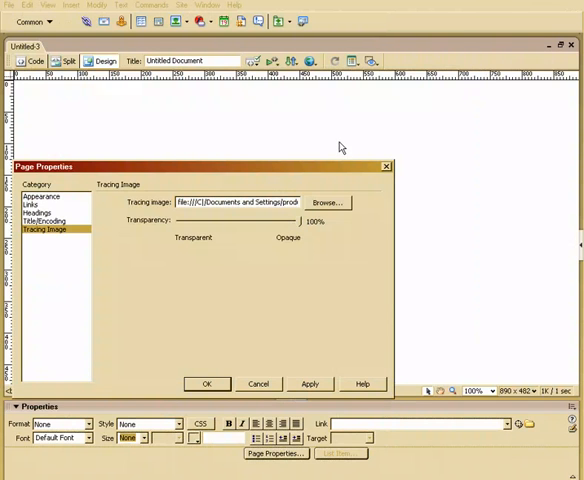
- Set the tracing image transparency to 50% and apply the settings
left_click_drag(340, 222, 270, 172)
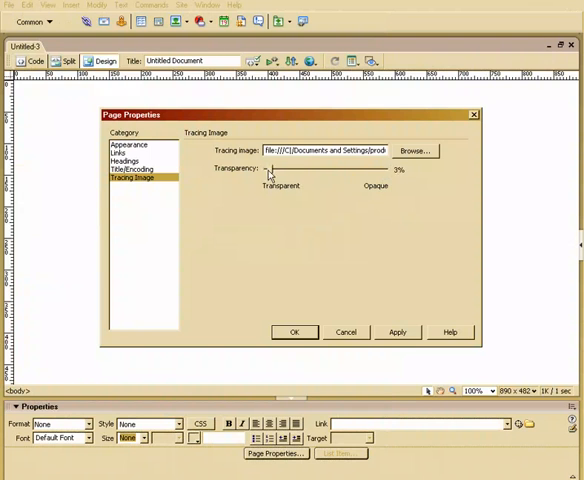
left_click_drag(272, 168, 384, 168)
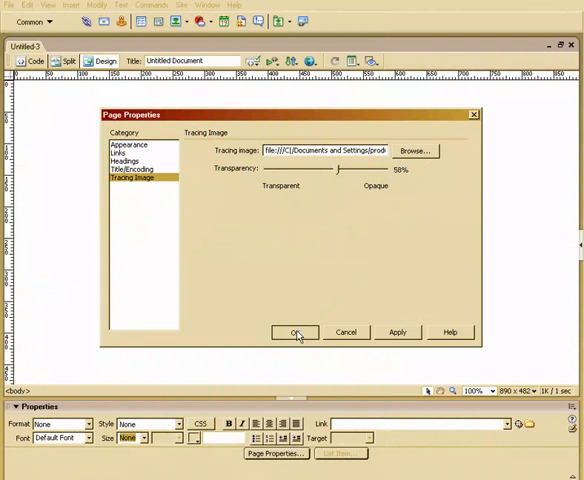
left_click(292, 332)
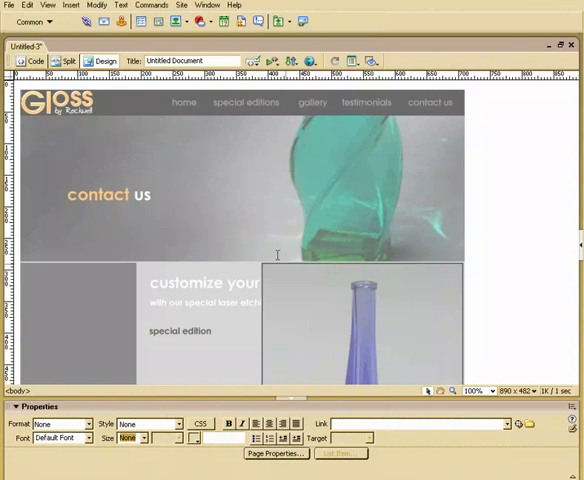
mouse_move(158, 130)
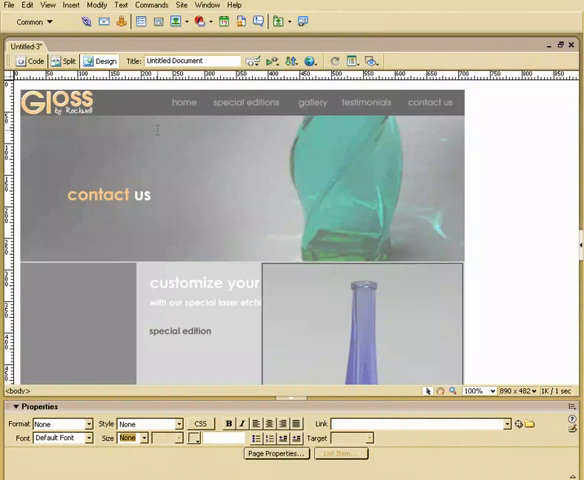
mouse_move(388, 288)
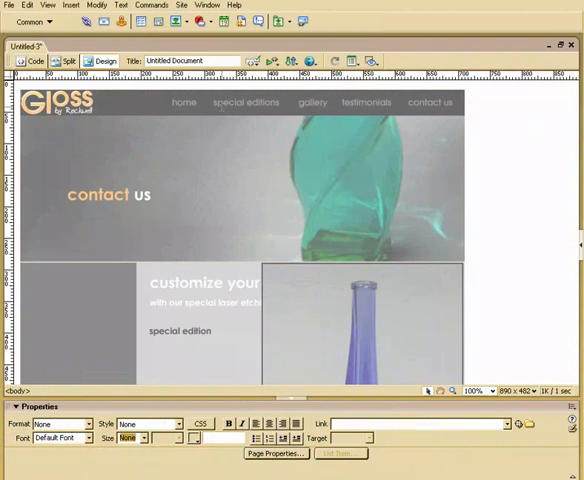
- Show the Insert bar's list of object categories
left_click(36, 28)
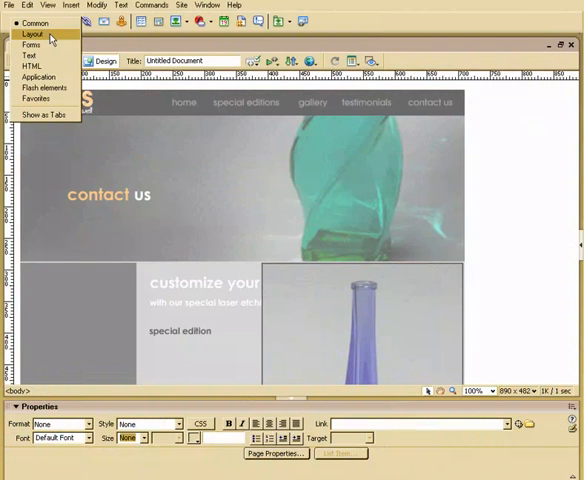
- Switch the Insert bar to Layout and dismiss the Layout Mode introduction
left_click(32, 36)
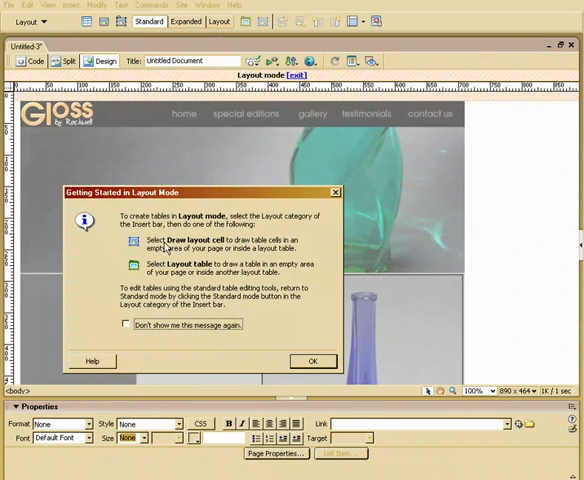
mouse_move(186, 348)
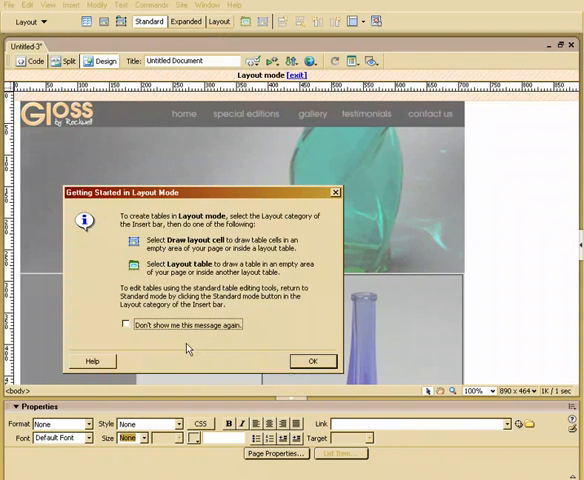
left_click(312, 360)
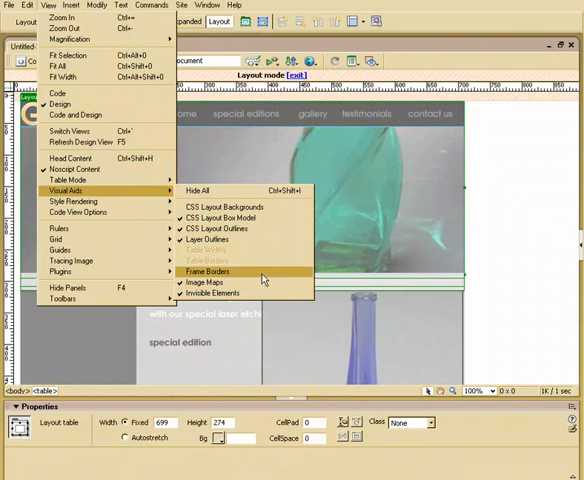
mouse_move(204, 240)
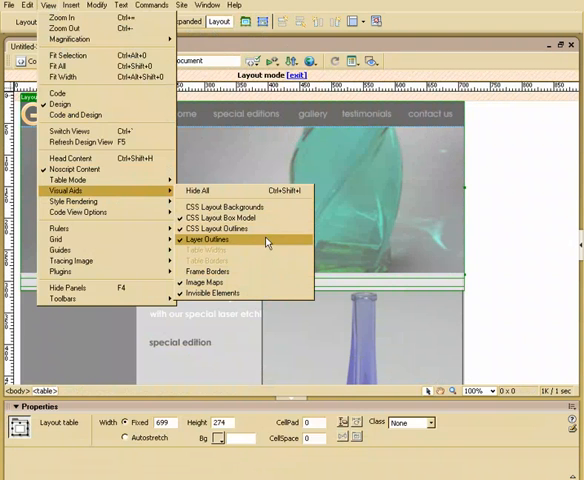
- Toggle the Layer Outlines visual aid over the page layout
left_click(204, 240)
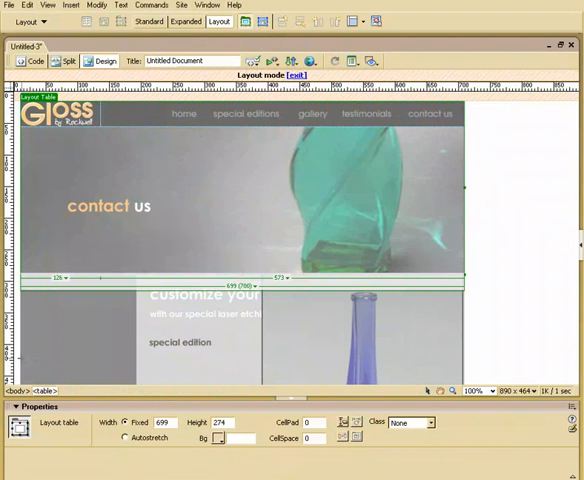
- Draw a layout table over the mockup's lower section and switch to Expanded Tables mode
scroll("down", 3)
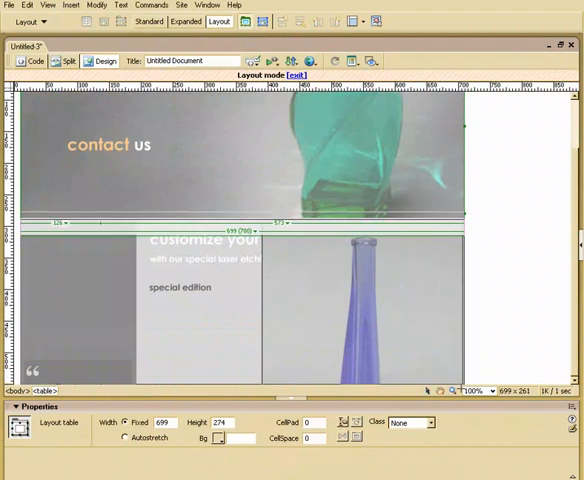
scroll("down", 3)
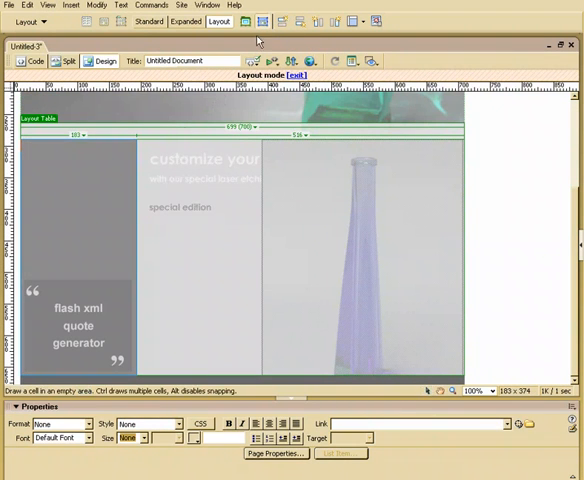
left_click_drag(144, 150, 404, 316)
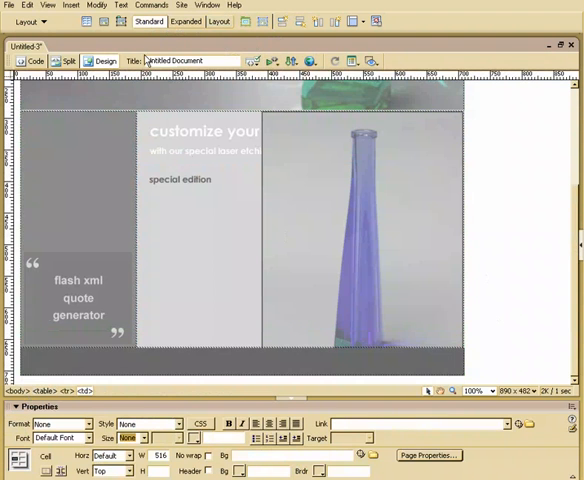
left_click(188, 22)
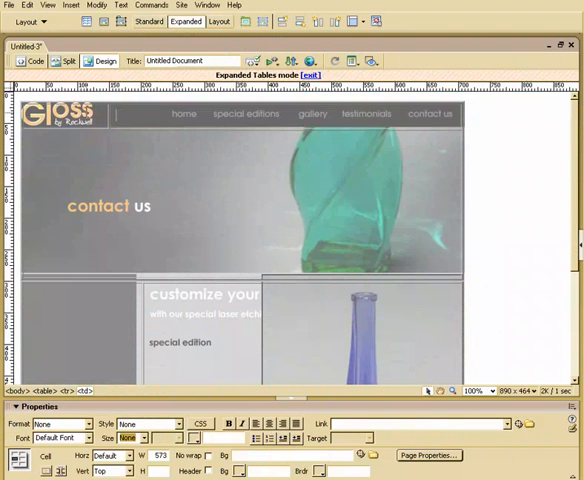
left_click(150, 24)
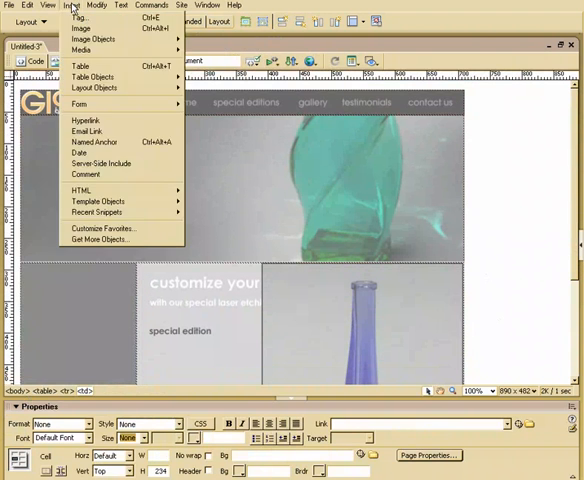
- Turn off the tracing image display from the View menu
left_click(48, 8)
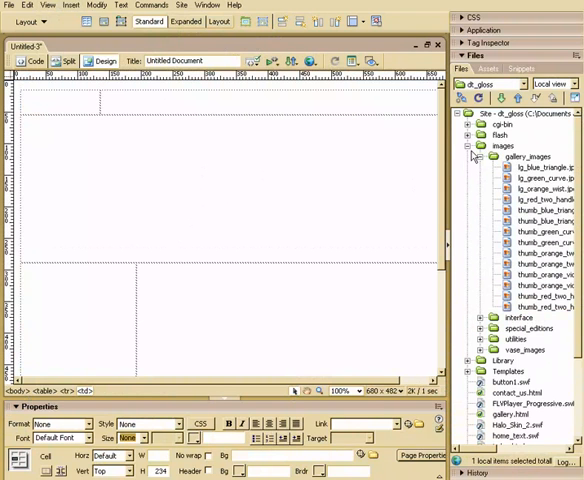
- Place logo.gif and the header graphic from the interface folder into the top table cells
left_click(480, 144)
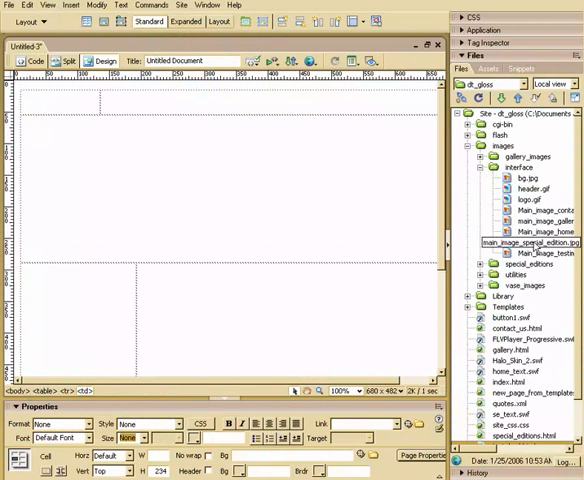
left_click(540, 220)
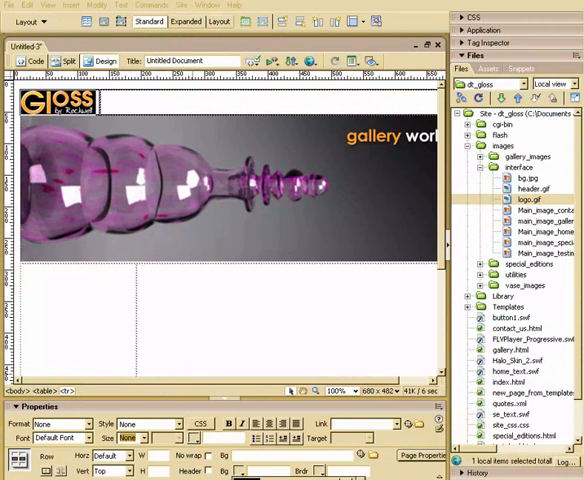
left_click(206, 304)
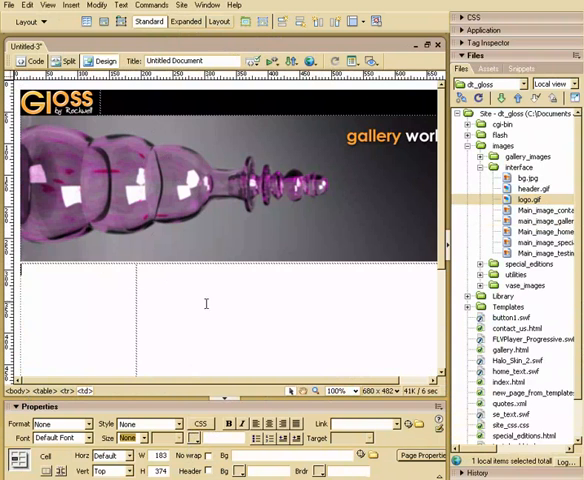